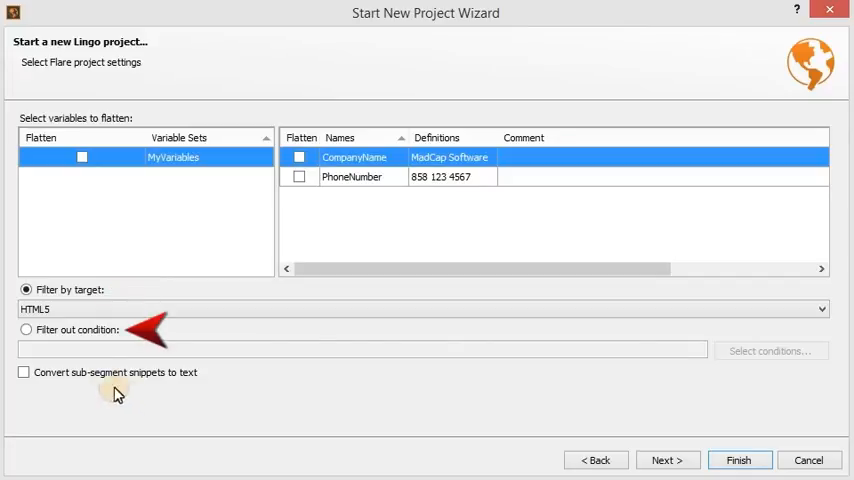
# Switch the Flare project to filter out the ReadyForTranslation condition.
pyautogui.click(23, 330)
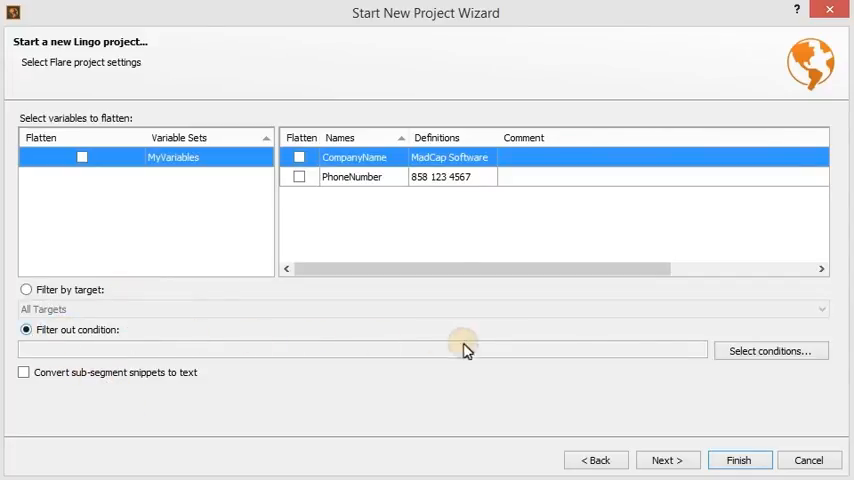
pyautogui.click(771, 350)
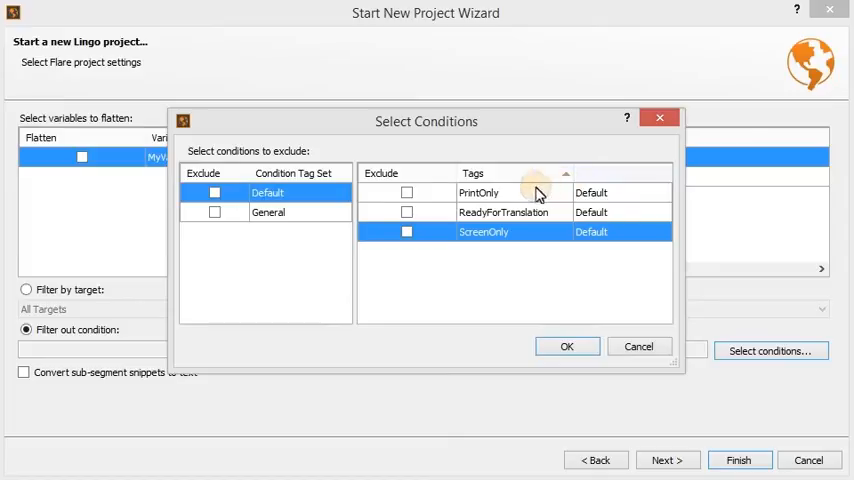
pyautogui.click(406, 212)
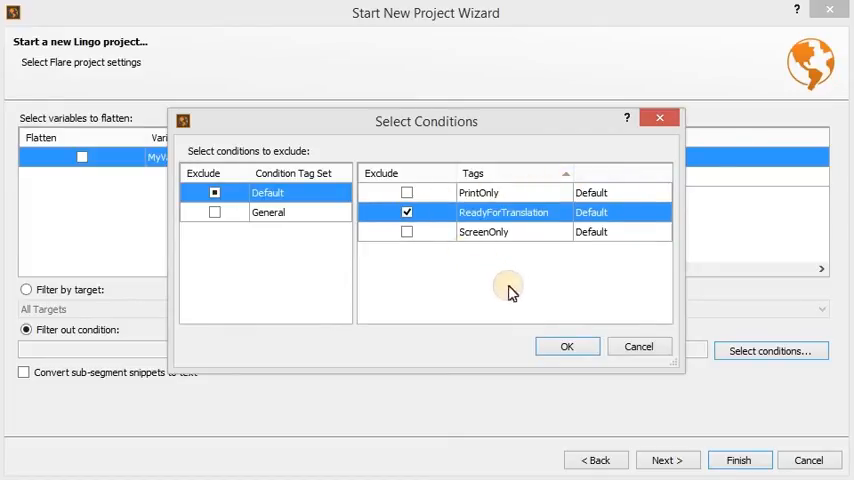
pyautogui.click(567, 345)
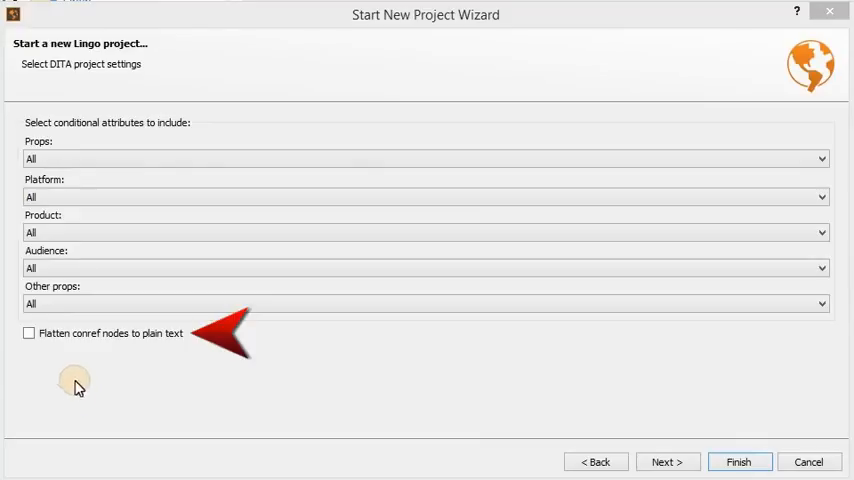
# Show the DITA settings page with the Flatten conref nodes to plain text option.
pyautogui.click(29, 333)
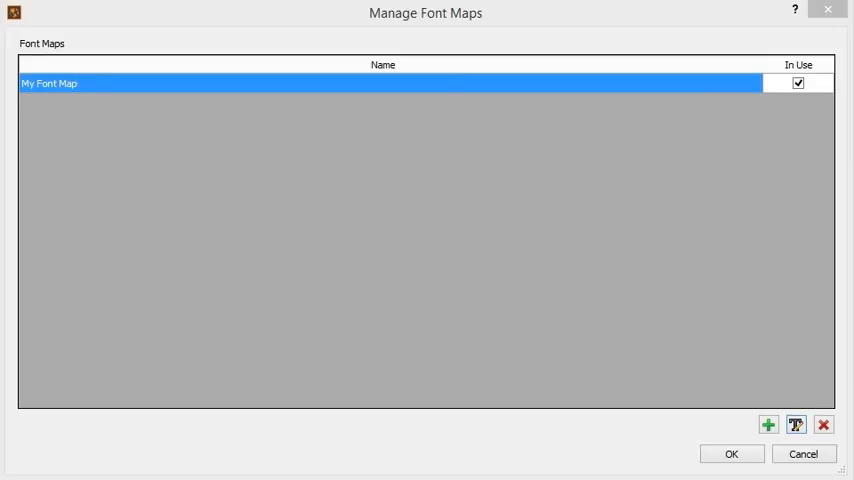
pyautogui.moveTo(794, 425)
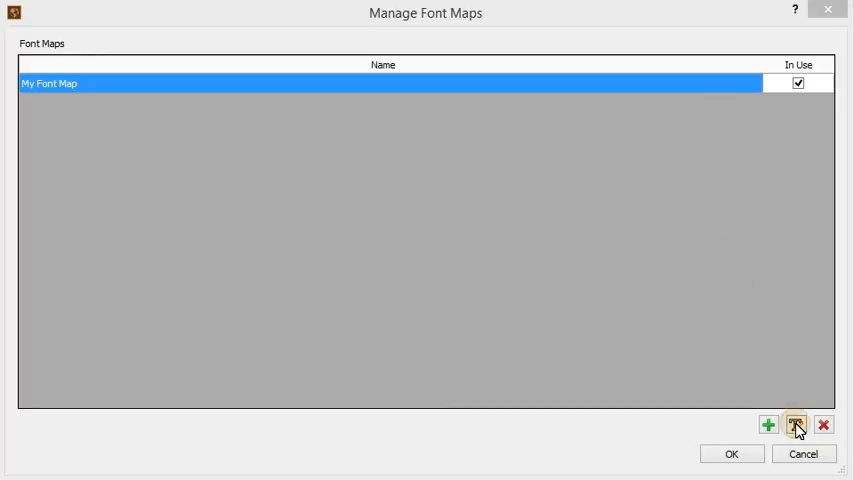
# Edit My Font Map from the Manage Font Maps list.
pyautogui.click(795, 425)
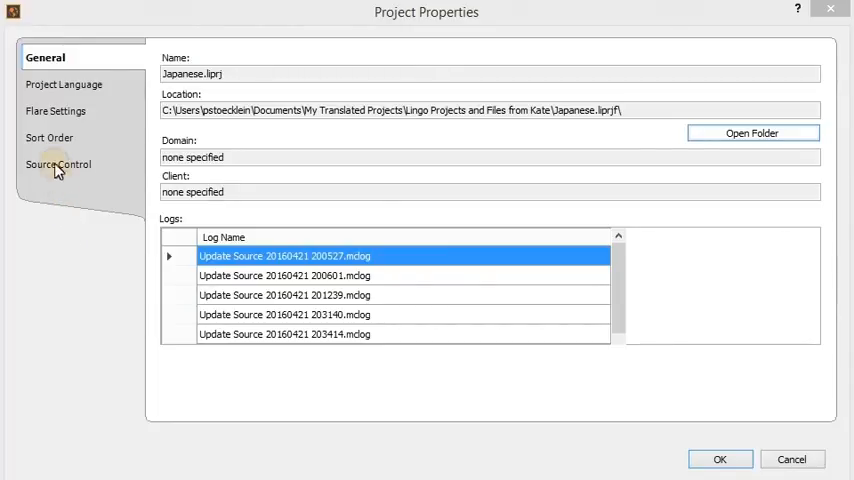
# View the Source Control tab in Japanese.liprj's Project Properties.
pyautogui.click(48, 137)
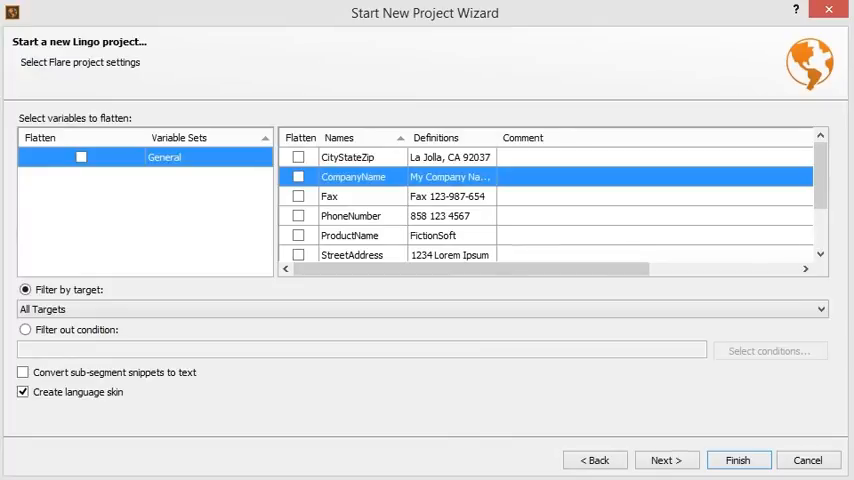
# Enable Create language skin in the Flare project settings.
pyautogui.click(746, 459)
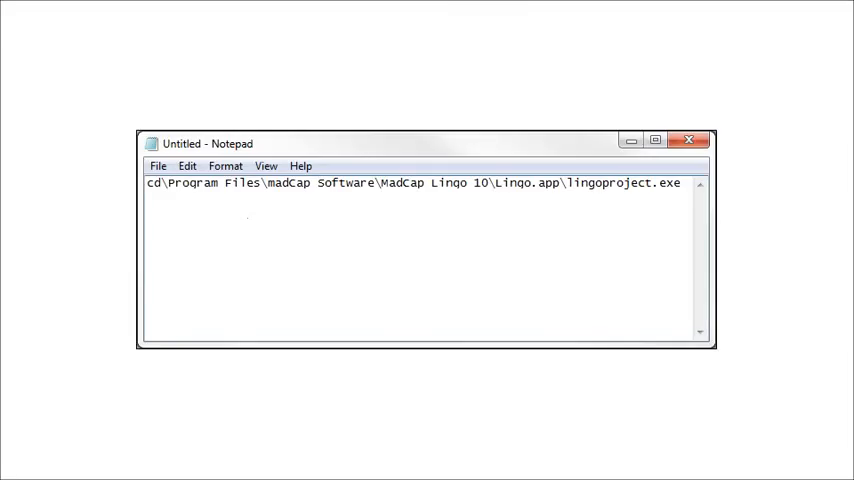
# Write the LingoProject.liprj -project, -sourceFile and exports -exportTo arguments in Notepad.
pyautogui.write('-project "C:\\Users\\myusername\\Documents\\My Translated Projects\\LingoProject.liprj" -sourceFile "C:\\Users\\myusername\\Documents\\My Projects\\Flare.flprj"')
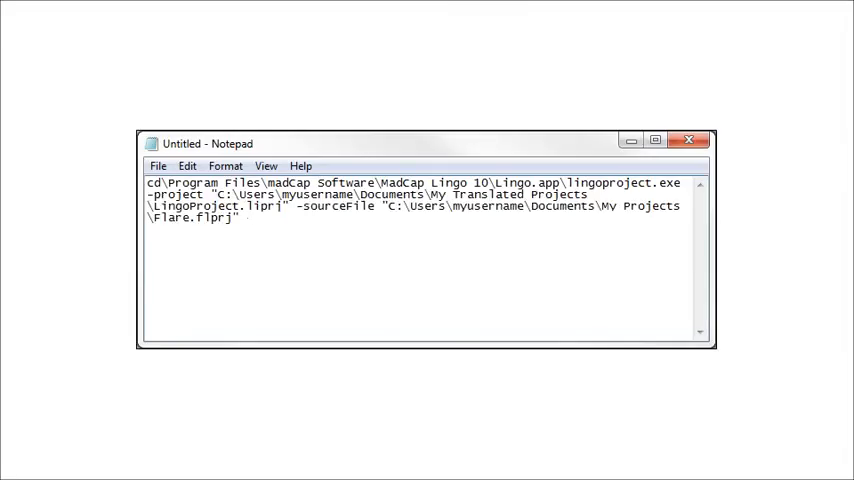
pyautogui.write('-exportTo "C:\\Users\\myusername\\Documents\\exports"')
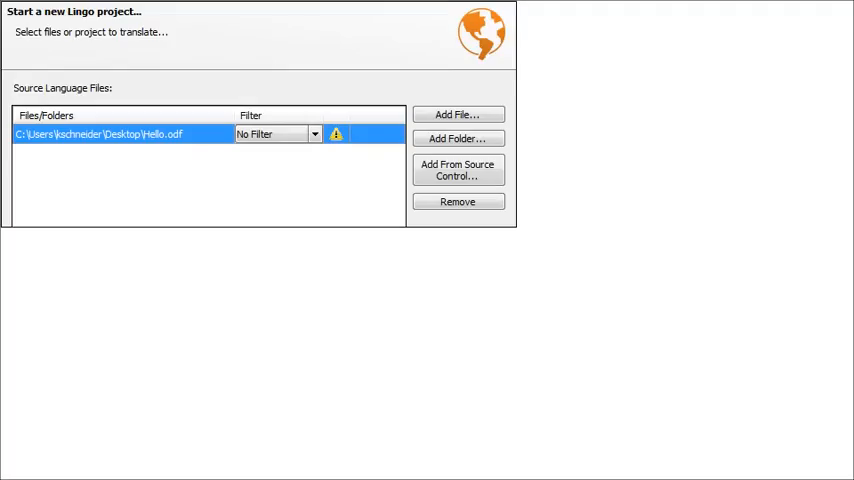
pyautogui.moveTo(338, 134)
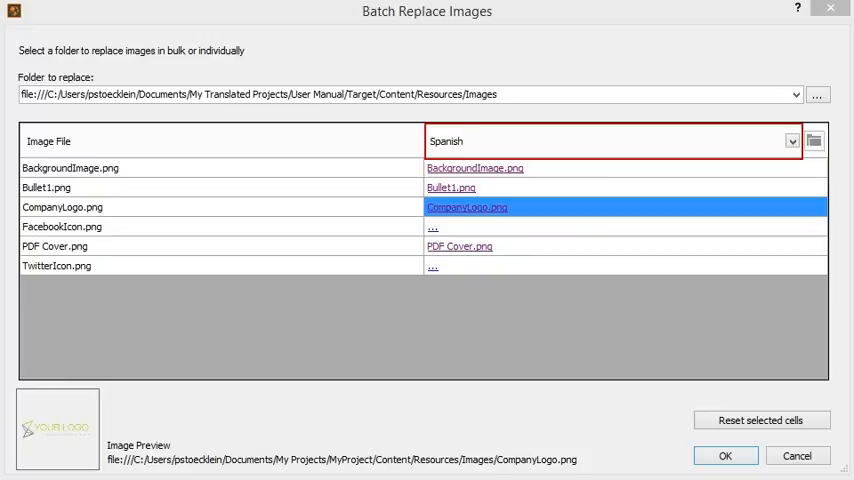
# Select a replacement cell mapping Images folder pictures to Spanish versions.
pyautogui.click(792, 141)
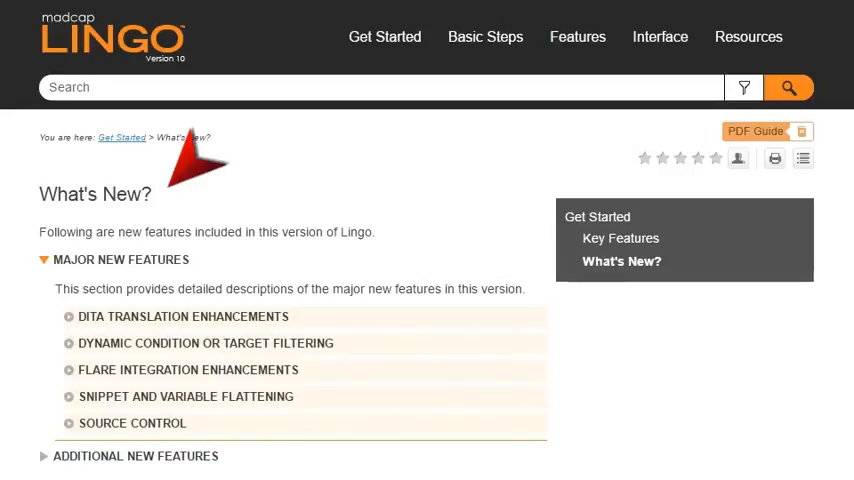
pyautogui.moveTo(763, 131)
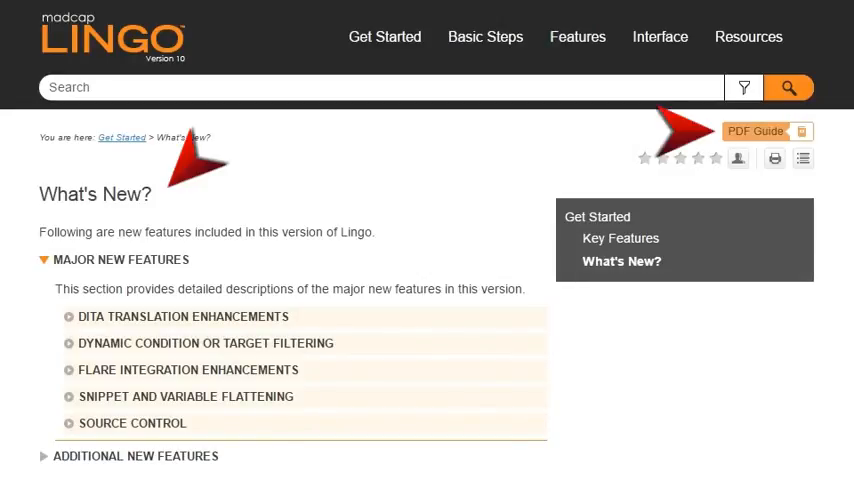